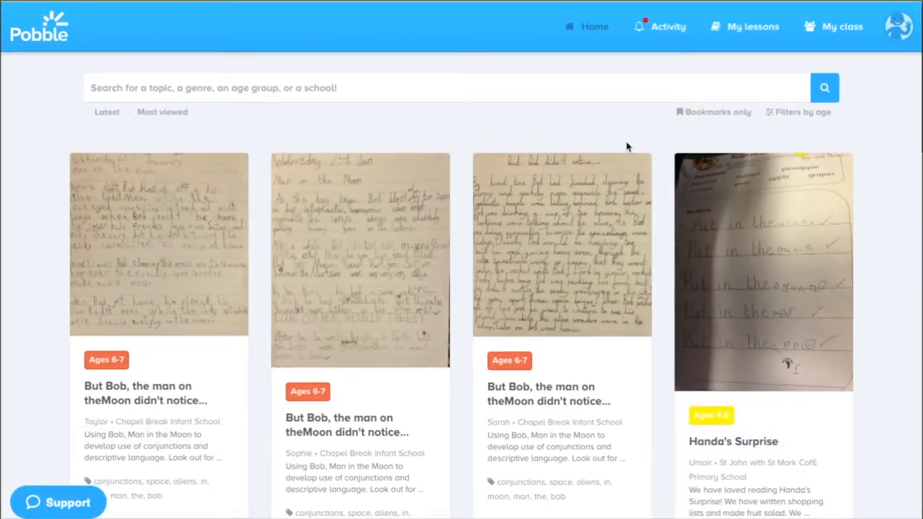
pyautogui.moveTo(746, 34)
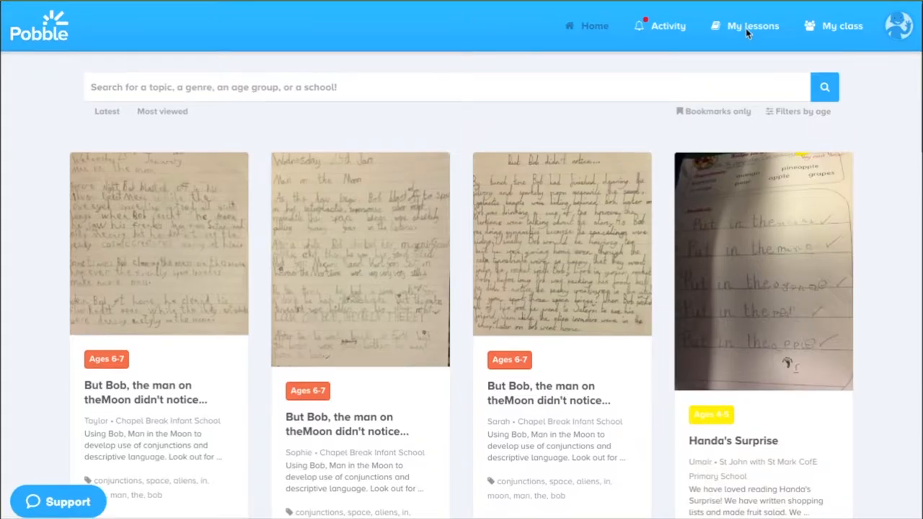
# Open the My lessons menu to see the ways to start a new lesson
pyautogui.click(753, 25)
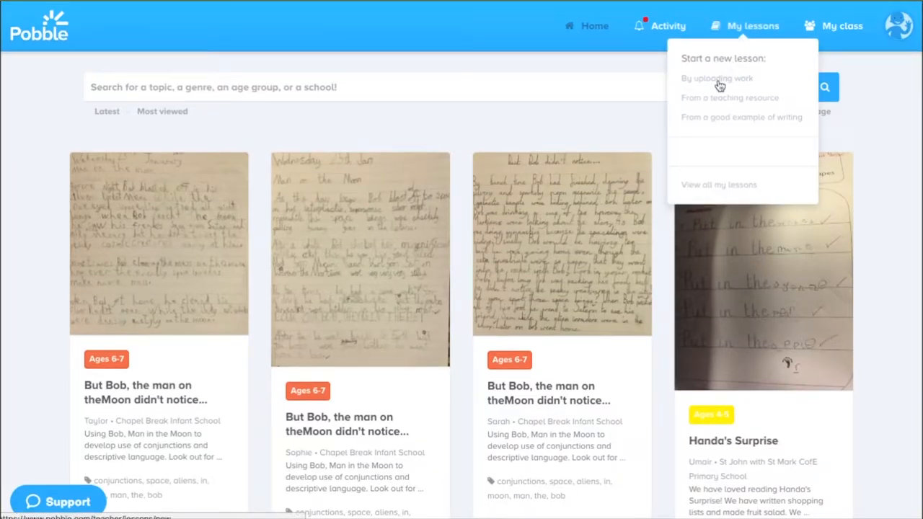
pyautogui.moveTo(717, 78)
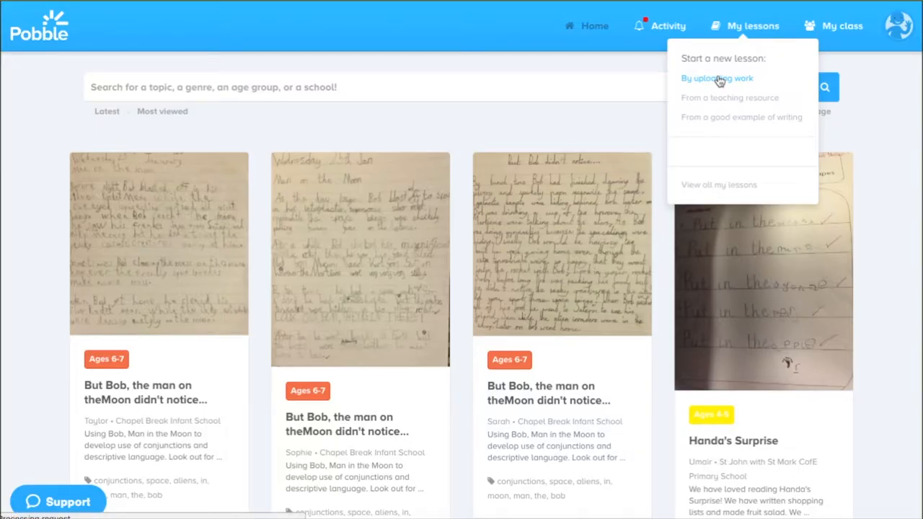
# Start a lesson by uploading work and title it 'Fireworks'
pyautogui.click(716, 78)
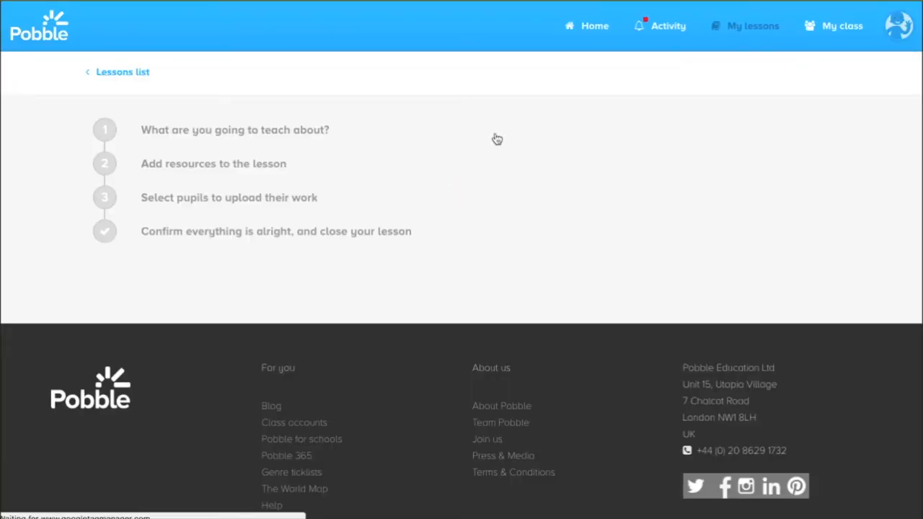
pyautogui.click(104, 130)
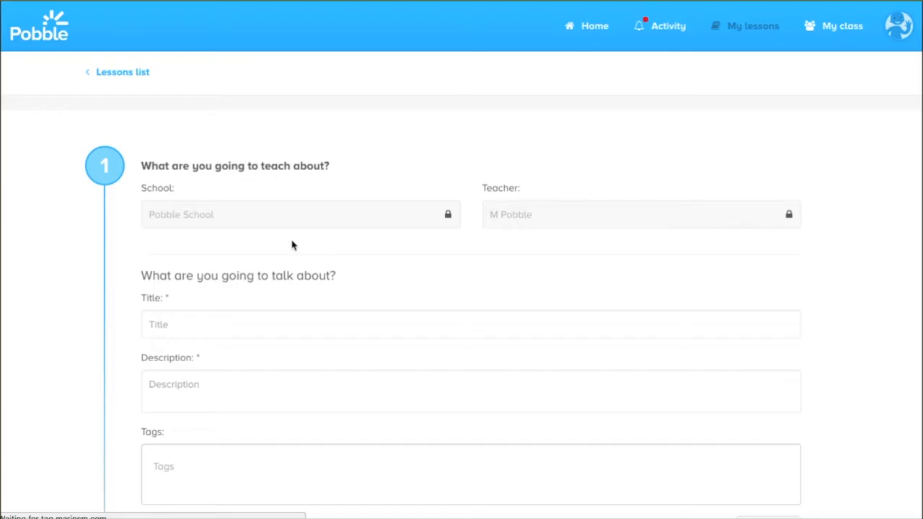
pyautogui.moveTo(570, 223)
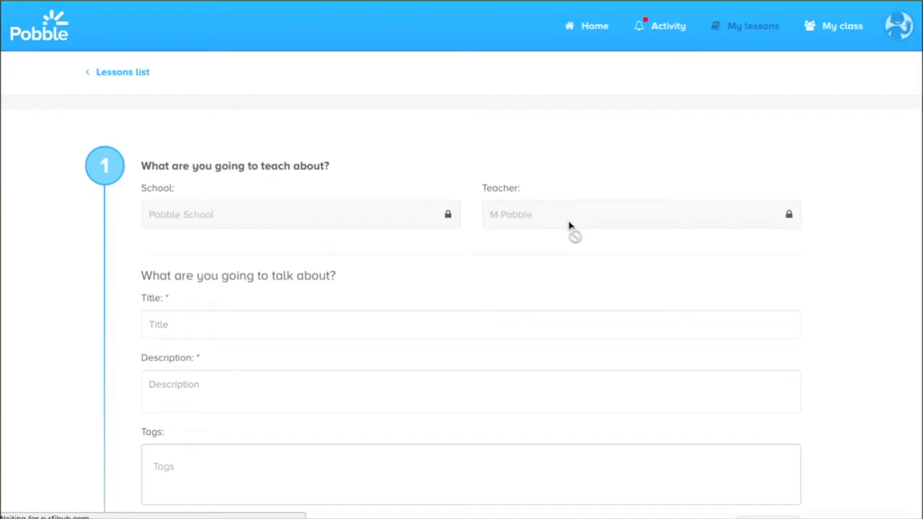
pyautogui.write('F')
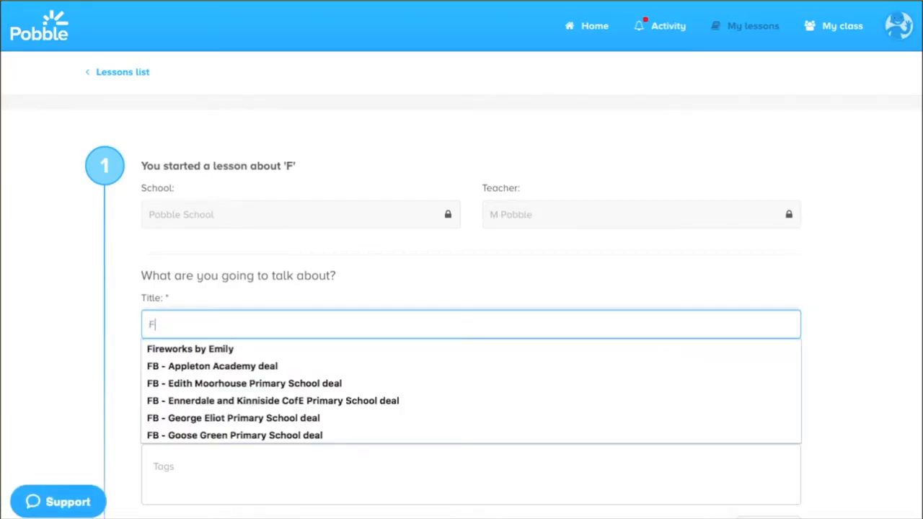
pyautogui.write('ir')
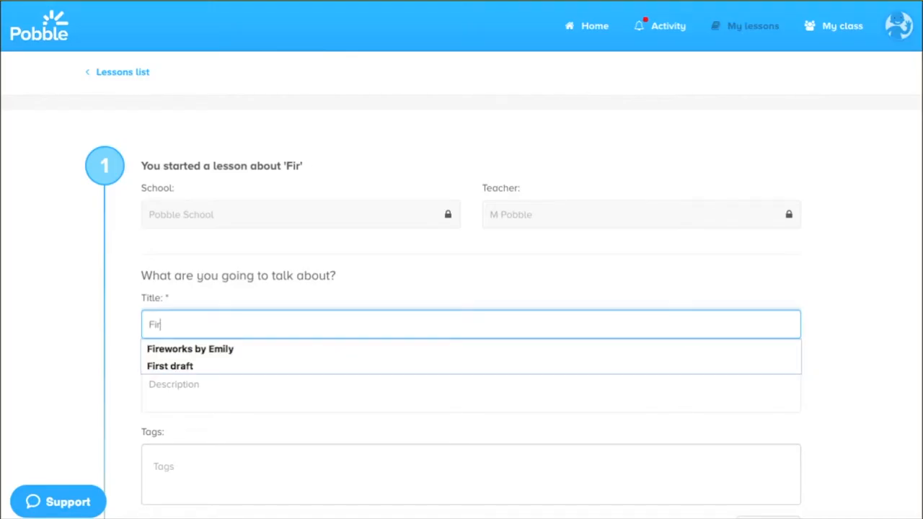
# Describe the lesson as 'Fantastic Firework Poem!' and tag it 'adverbs'
pyautogui.click(190, 349)
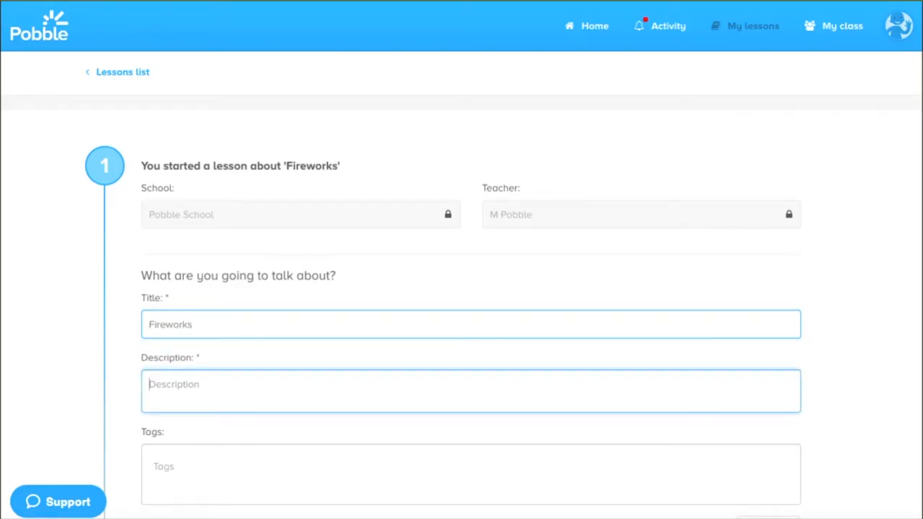
pyautogui.write('F')
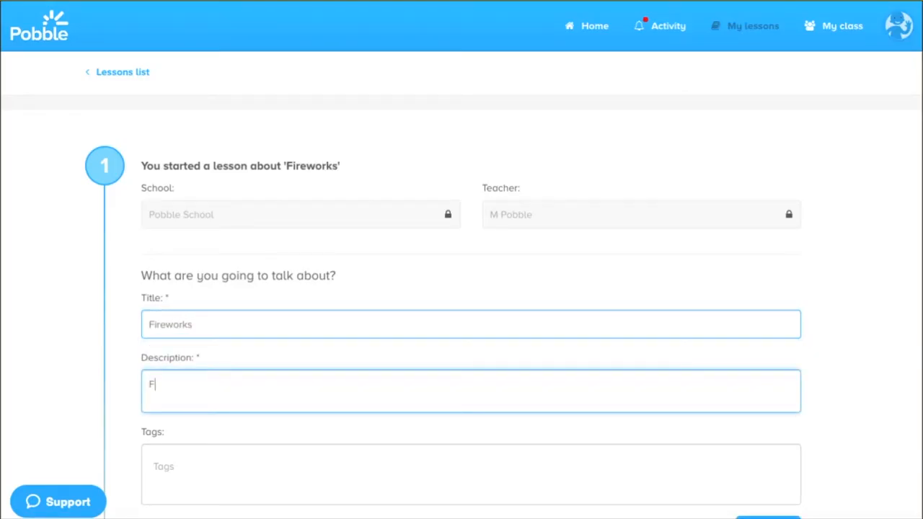
pyautogui.write('antastoc')
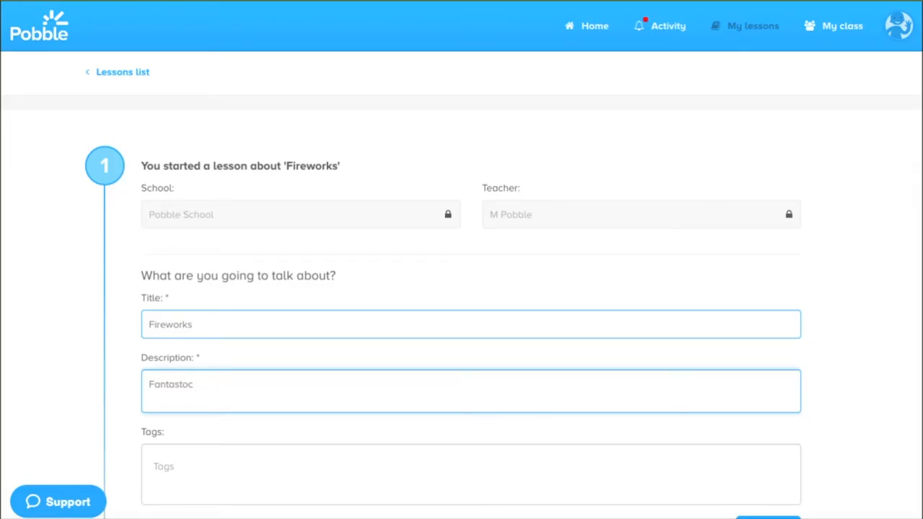
pyautogui.press('BackSpace')
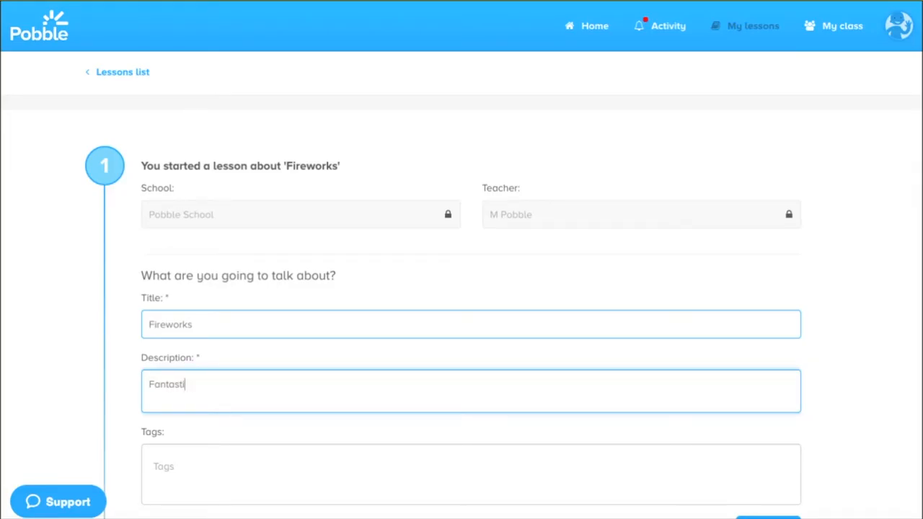
pyautogui.write('c Fire')
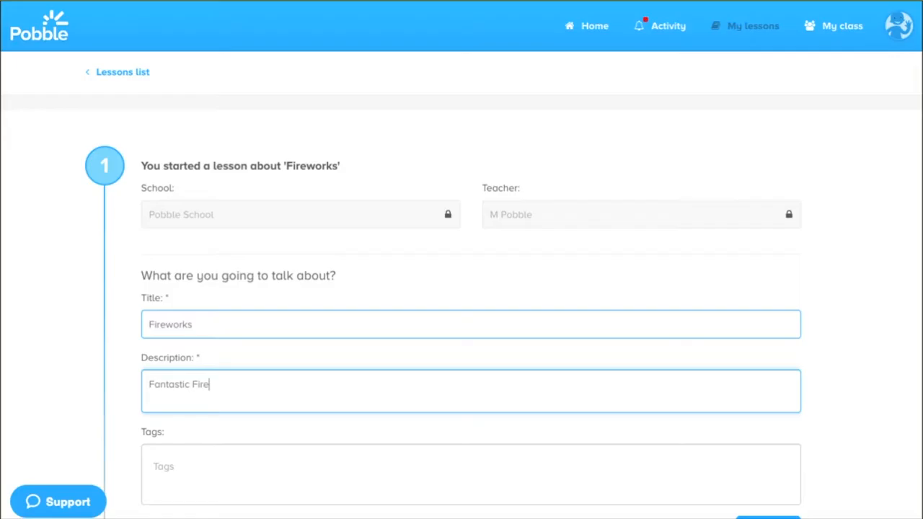
pyautogui.write('work Poem!')
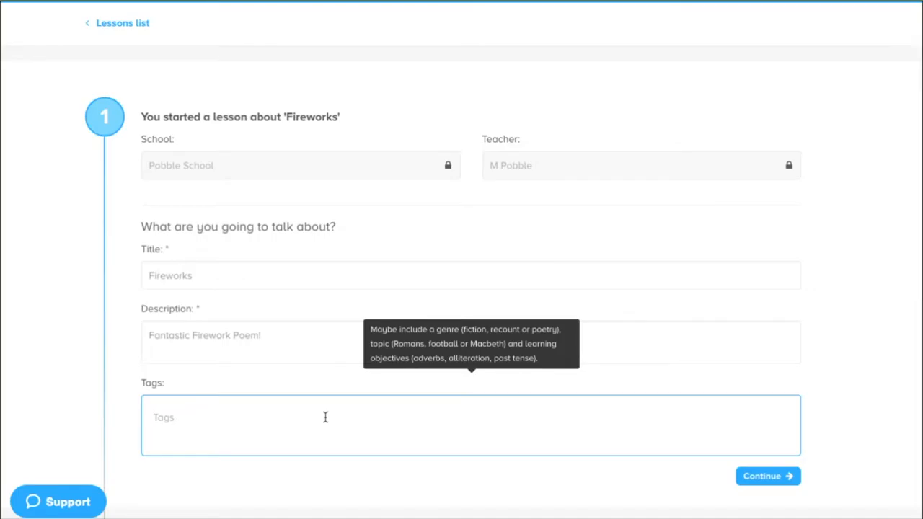
pyautogui.moveTo(209, 418)
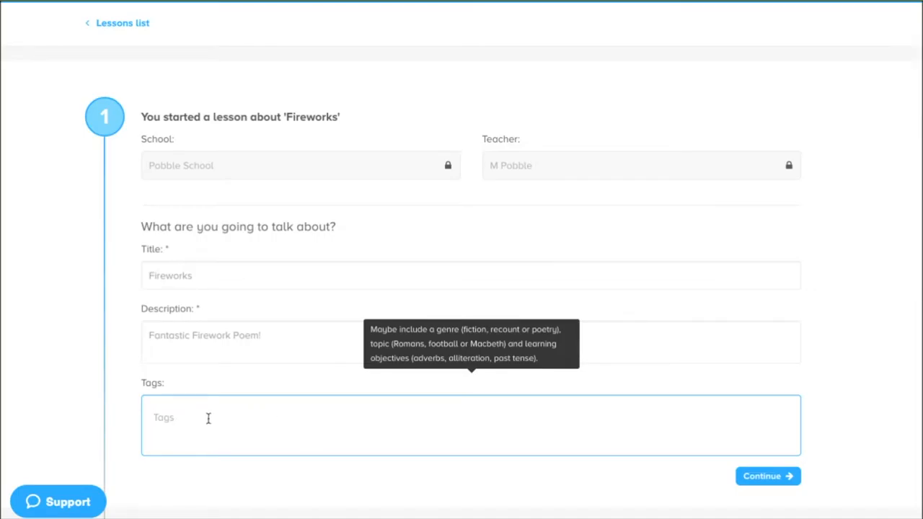
pyautogui.write('adverbs')
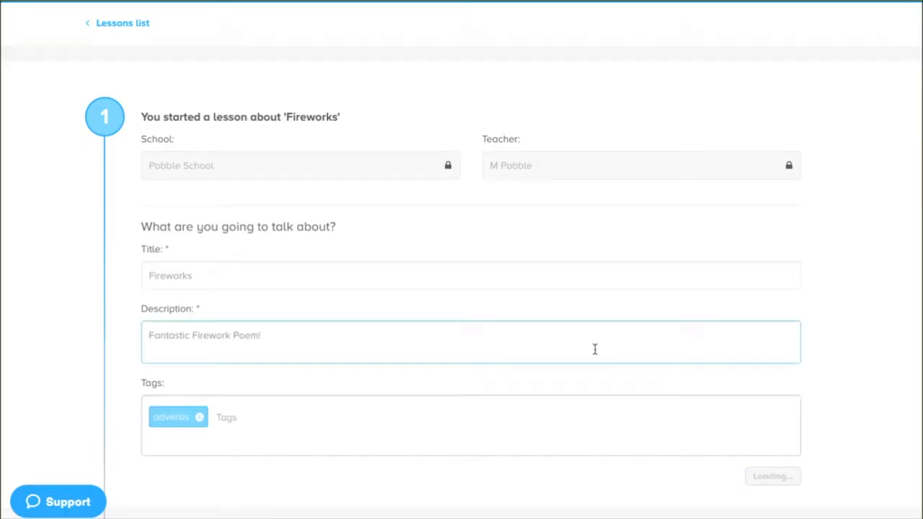
# Save the Fireworks lesson details and continue to the Add resources step
pyautogui.click(773, 476)
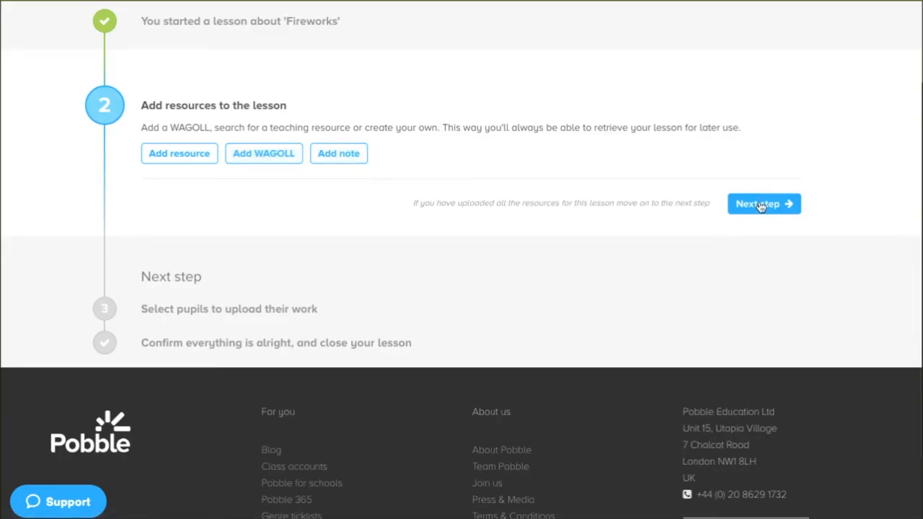
# Skip adding resources and go to step 3, Select pupils
pyautogui.click(759, 203)
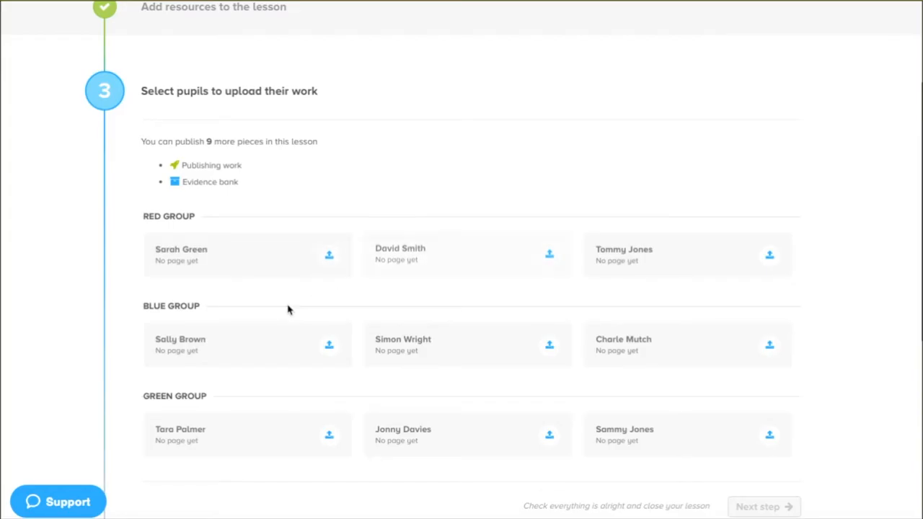
pyautogui.moveTo(437, 277)
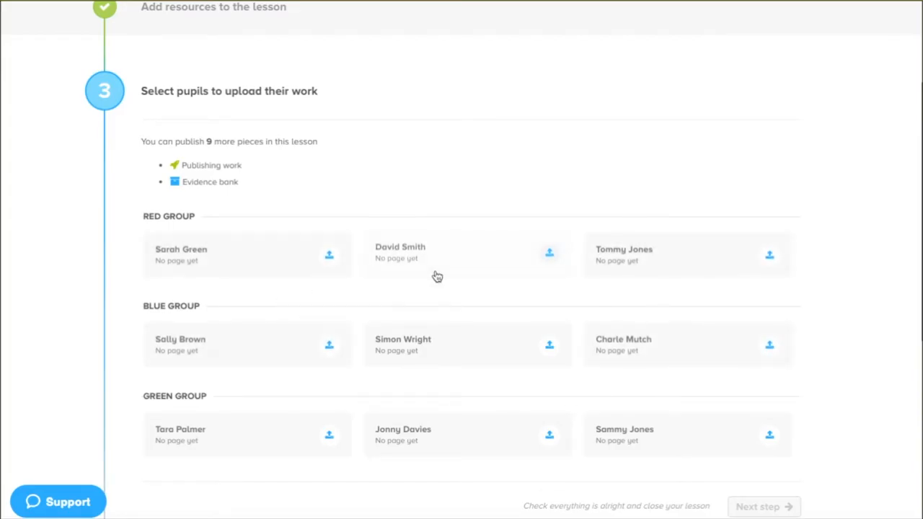
pyautogui.moveTo(176, 391)
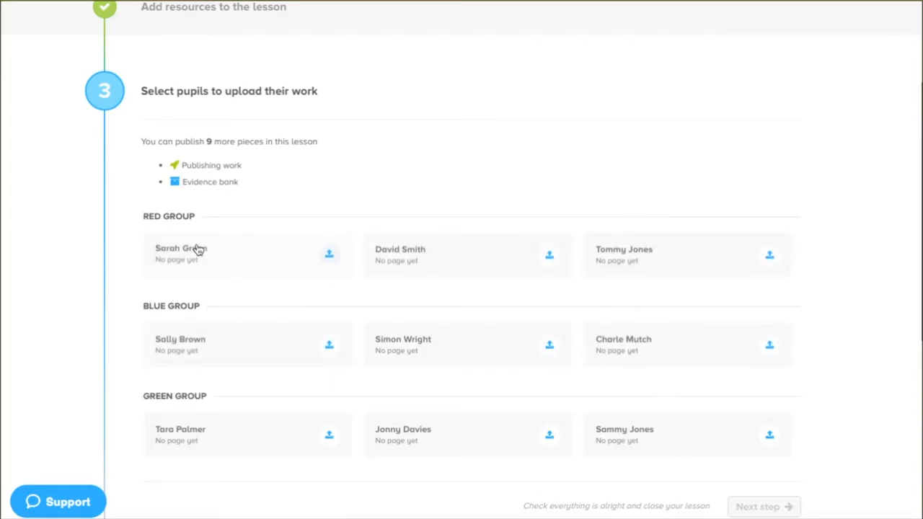
pyautogui.moveTo(343, 323)
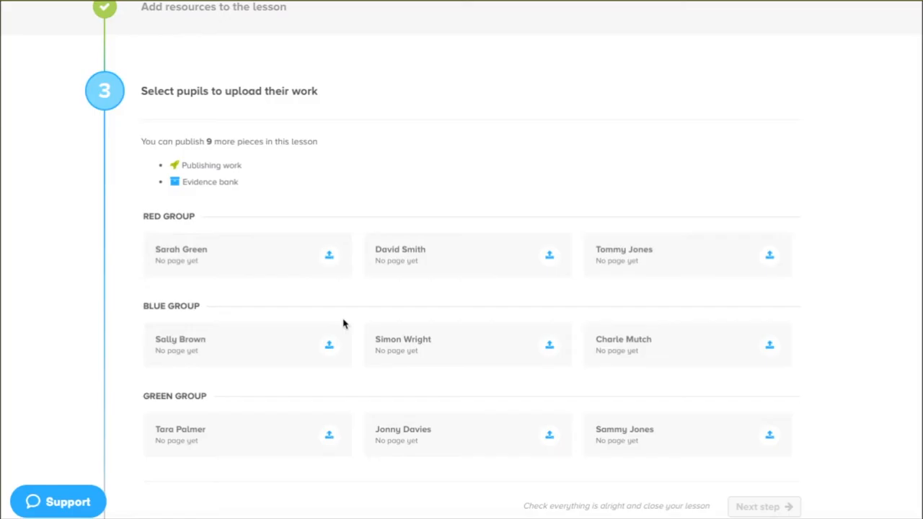
pyautogui.moveTo(241, 271)
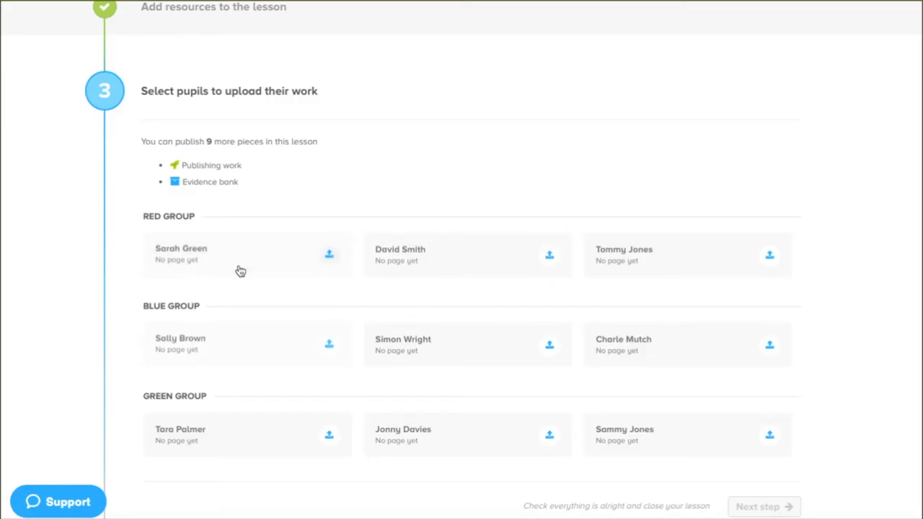
pyautogui.click(329, 255)
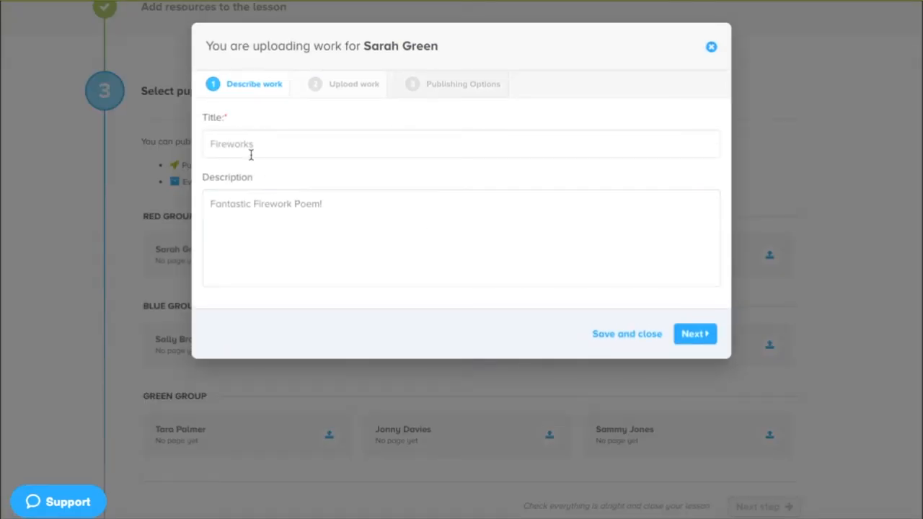
pyautogui.click(695, 333)
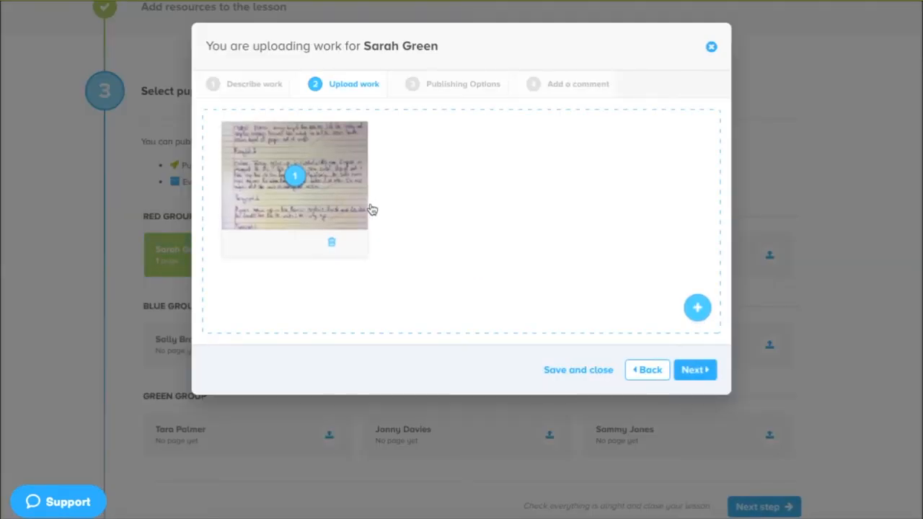
pyautogui.moveTo(472, 193)
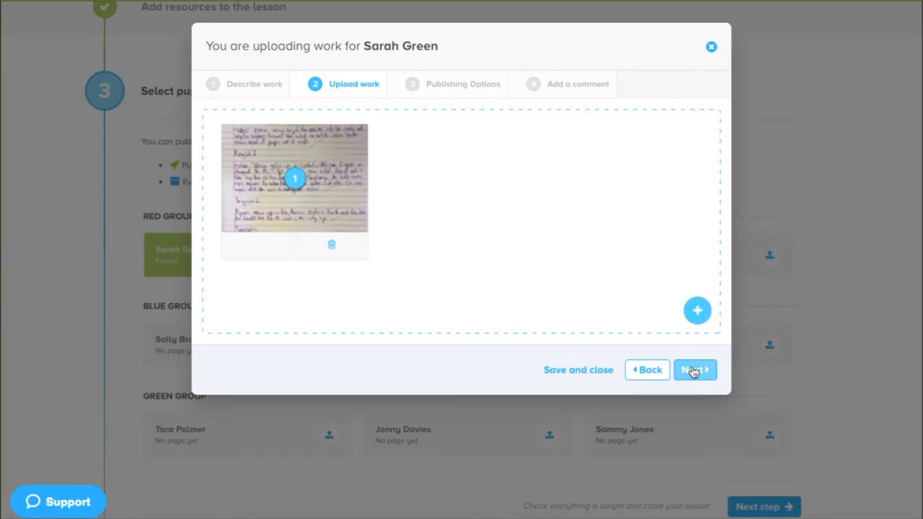
pyautogui.click(694, 370)
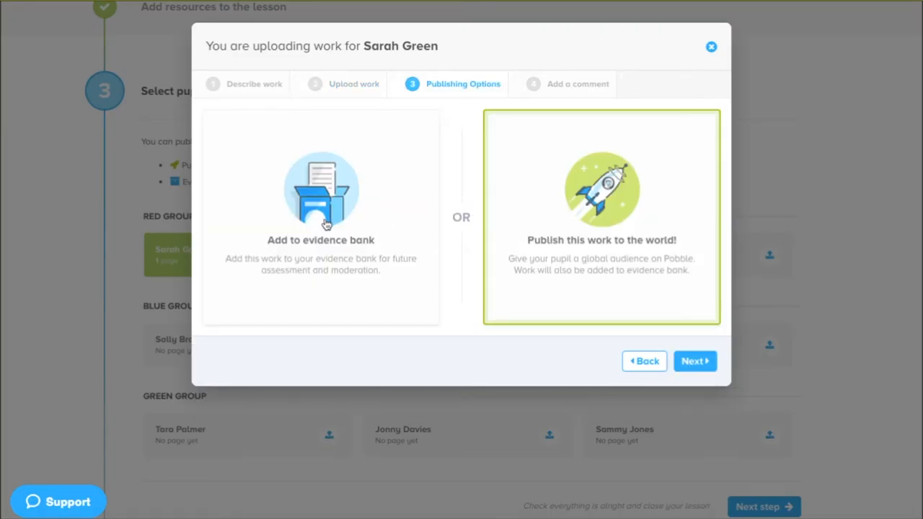
# Set her work to 'Publish this work to the world!', add an encouraging comment, and save
pyautogui.click(321, 217)
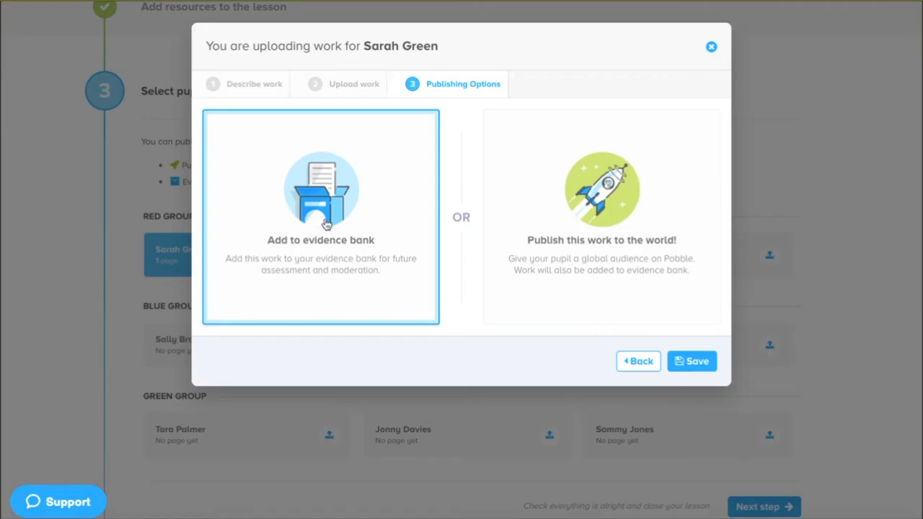
pyautogui.click(602, 216)
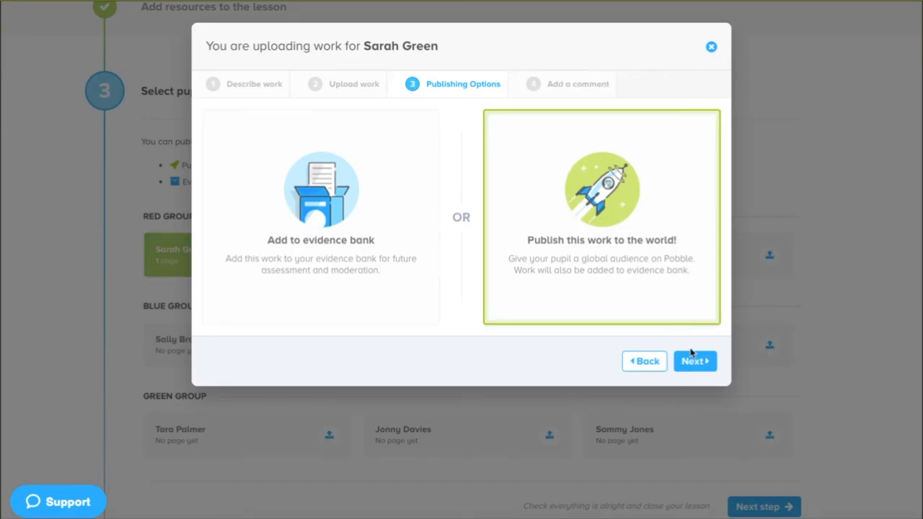
pyautogui.click(694, 361)
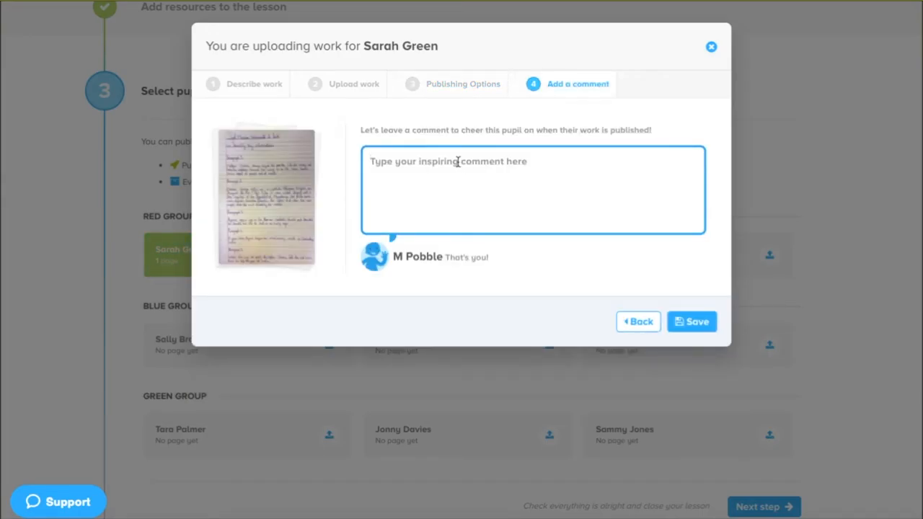
pyautogui.write('Wonderfu')
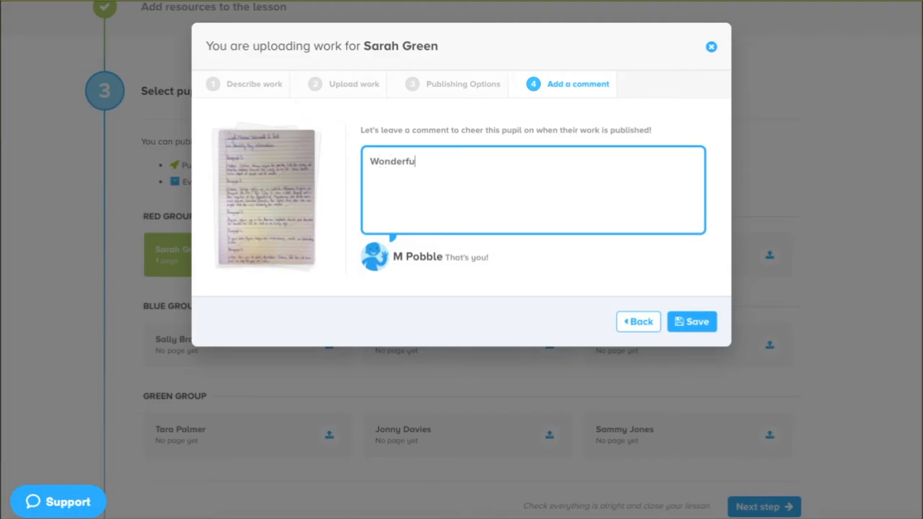
pyautogui.click(691, 322)
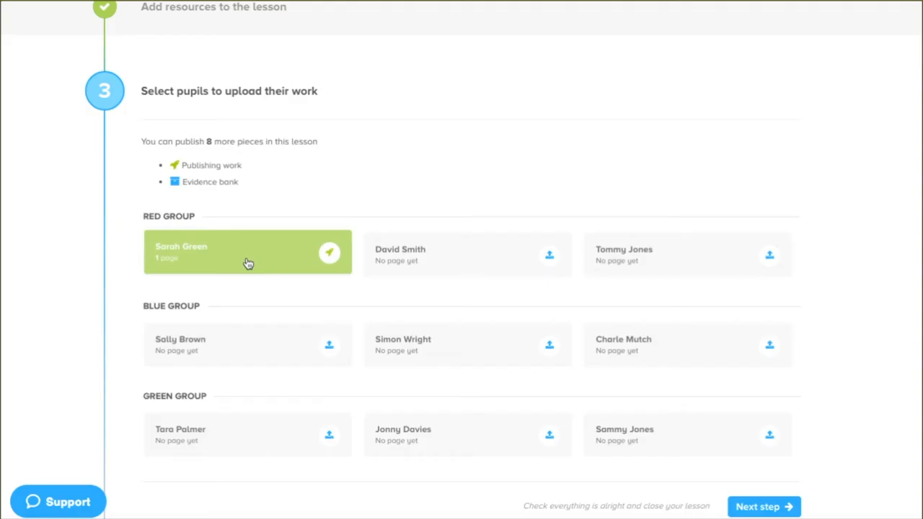
pyautogui.moveTo(443, 257)
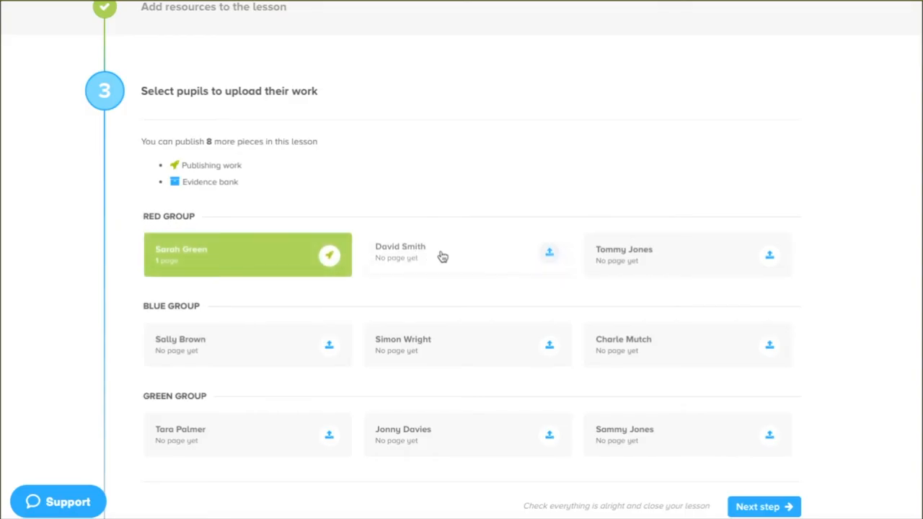
pyautogui.moveTo(461, 283)
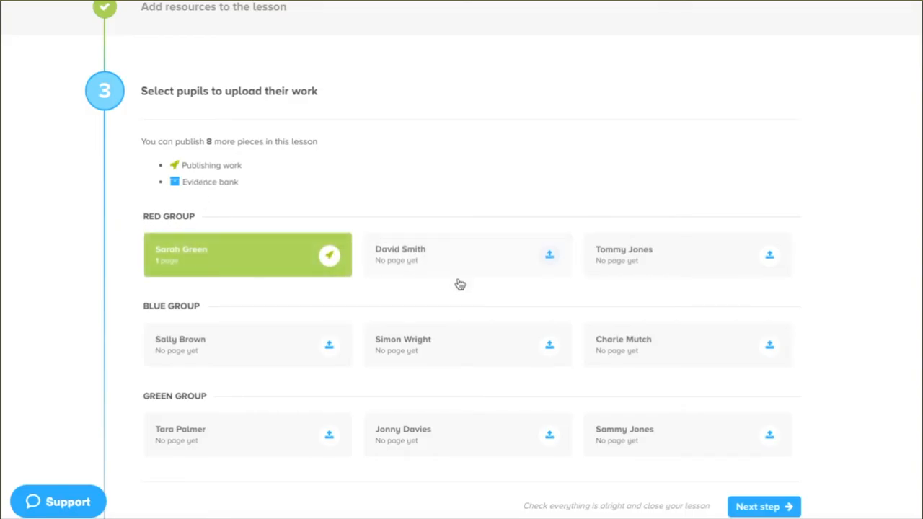
# Finish pupil selection and open the final check showing one piece to upload and publish
pyautogui.scroll(-3)
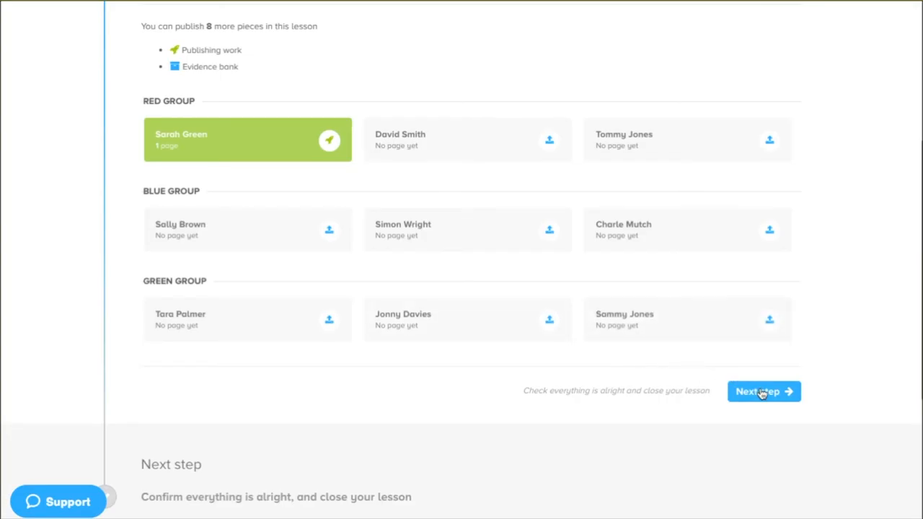
pyautogui.click(764, 391)
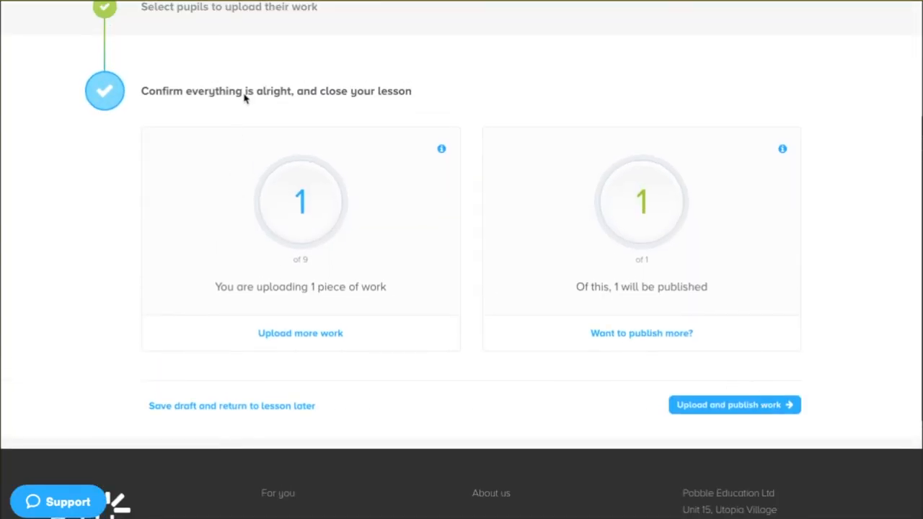
pyautogui.moveTo(374, 280)
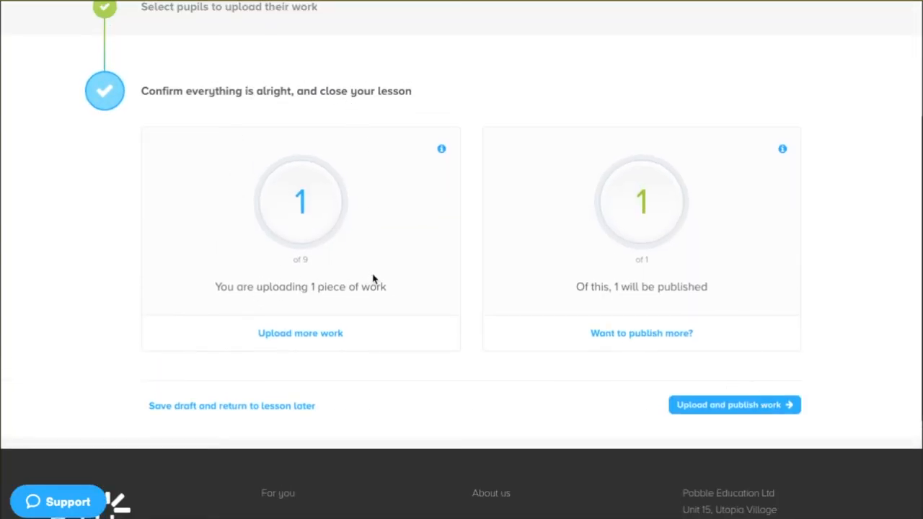
pyautogui.moveTo(309, 265)
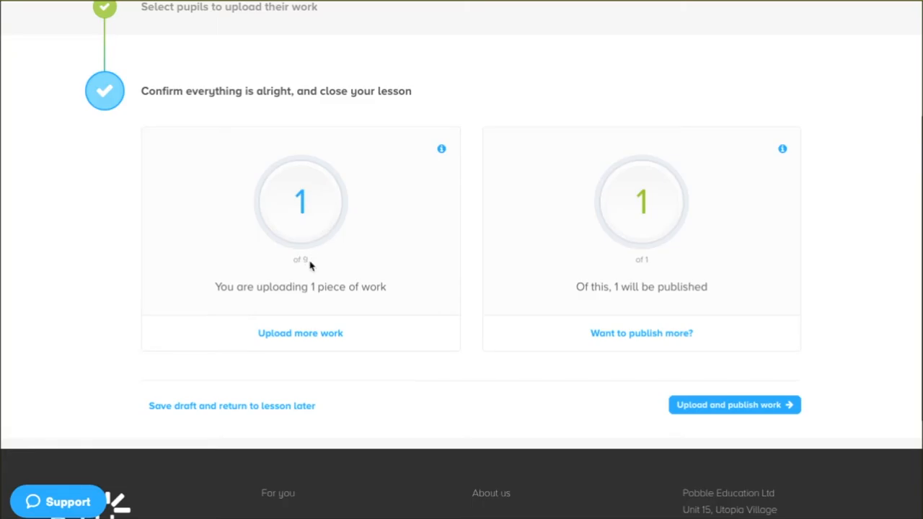
pyautogui.moveTo(322, 339)
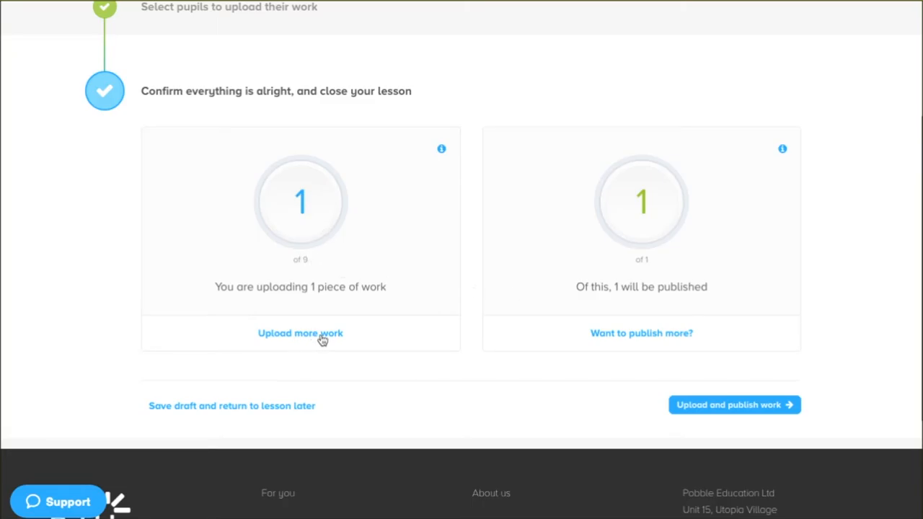
pyautogui.moveTo(631, 197)
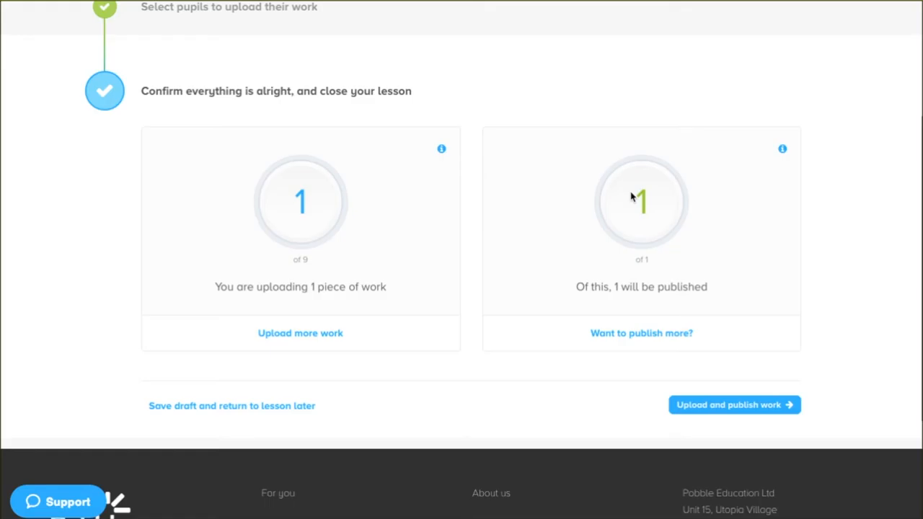
pyautogui.moveTo(668, 339)
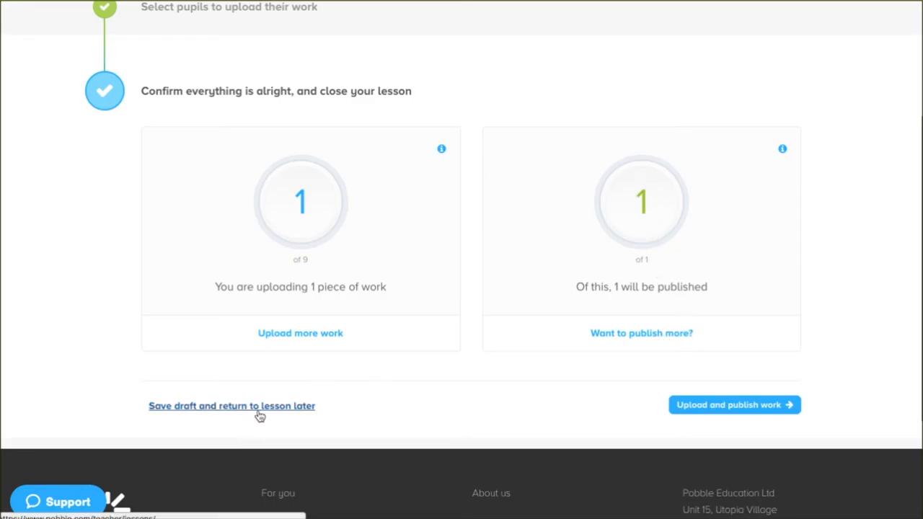
pyautogui.moveTo(694, 395)
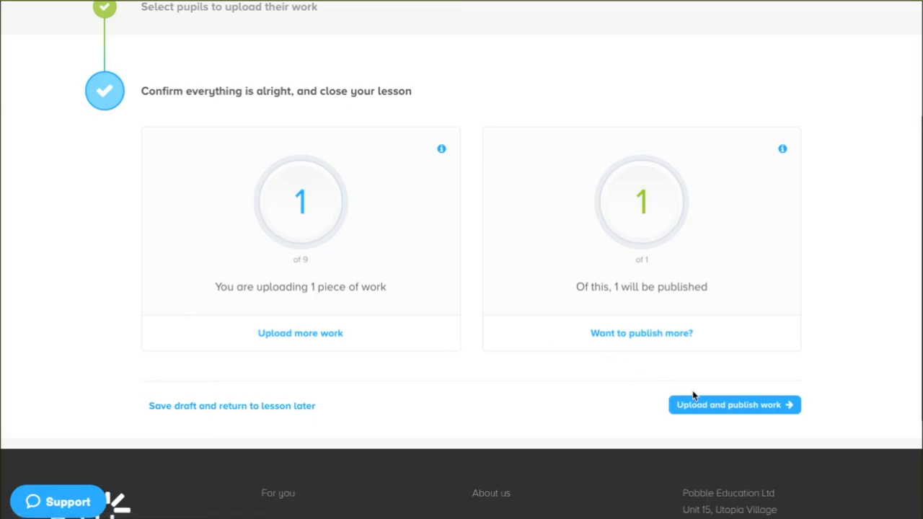
# Upload and publish the Fireworks work, confirm, and return to the Pobble home feed
pyautogui.click(735, 404)
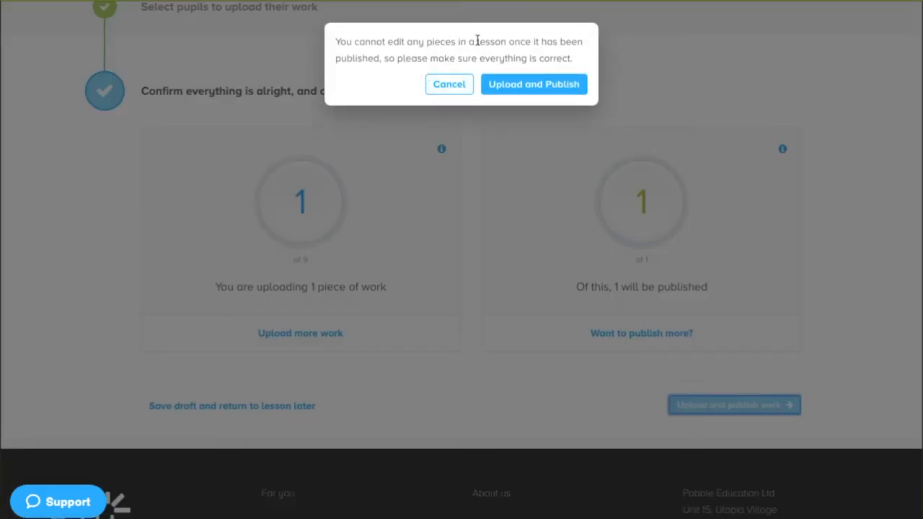
pyautogui.moveTo(534, 84)
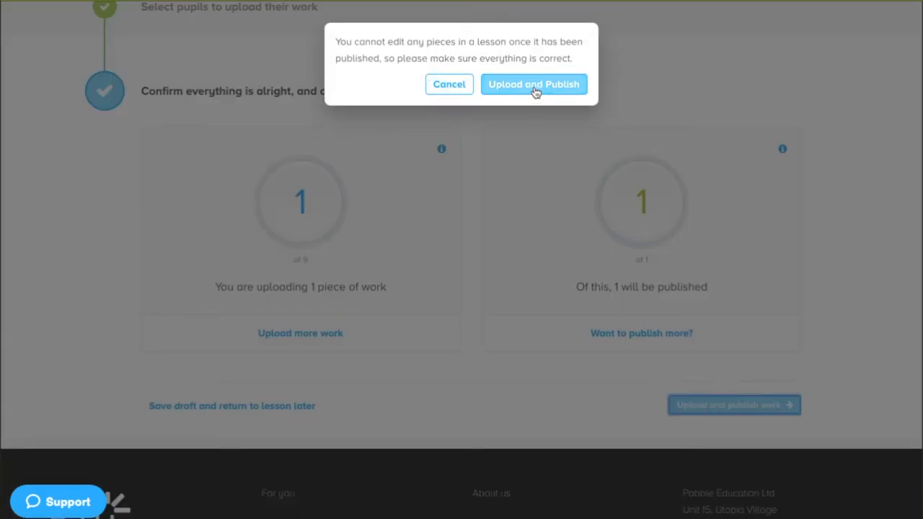
pyautogui.click(534, 84)
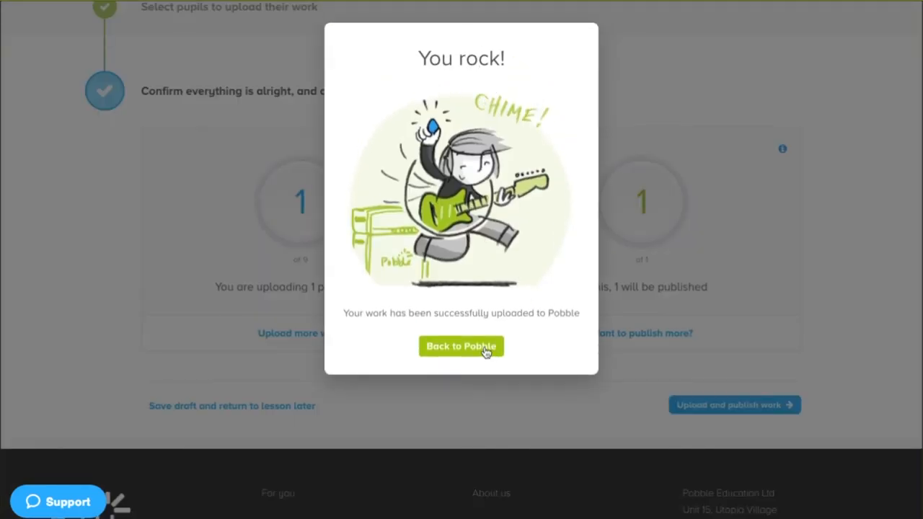
pyautogui.click(461, 347)
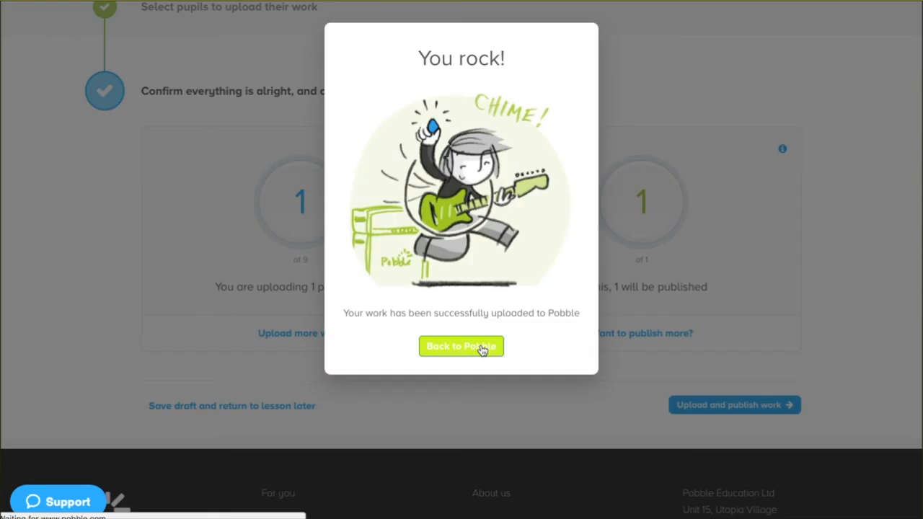
pyautogui.click(461, 346)
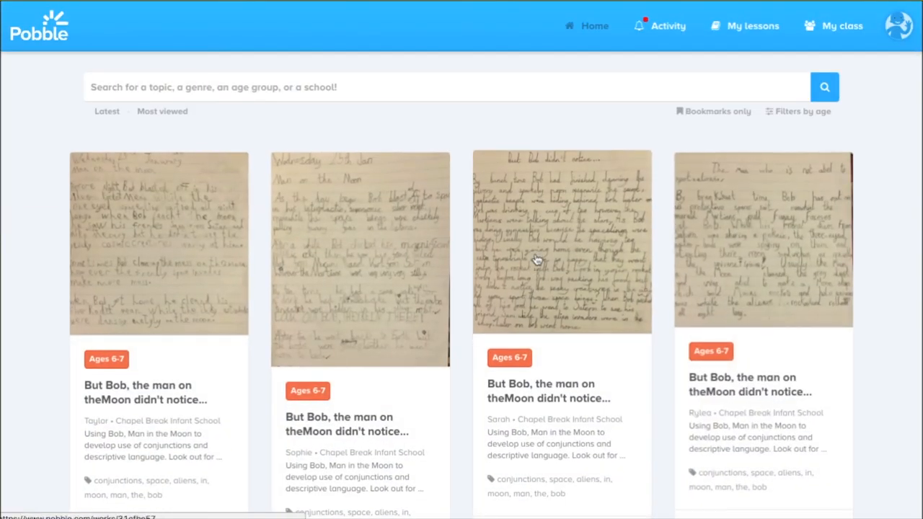
# Scroll the home feed down to the new Fireworks card tagged adverbs
pyautogui.scroll(-3)
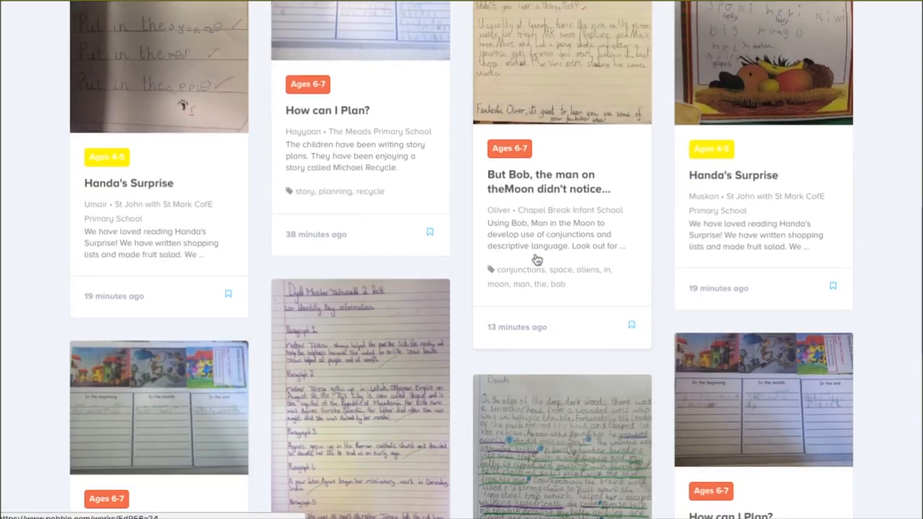
pyautogui.scroll(-3)
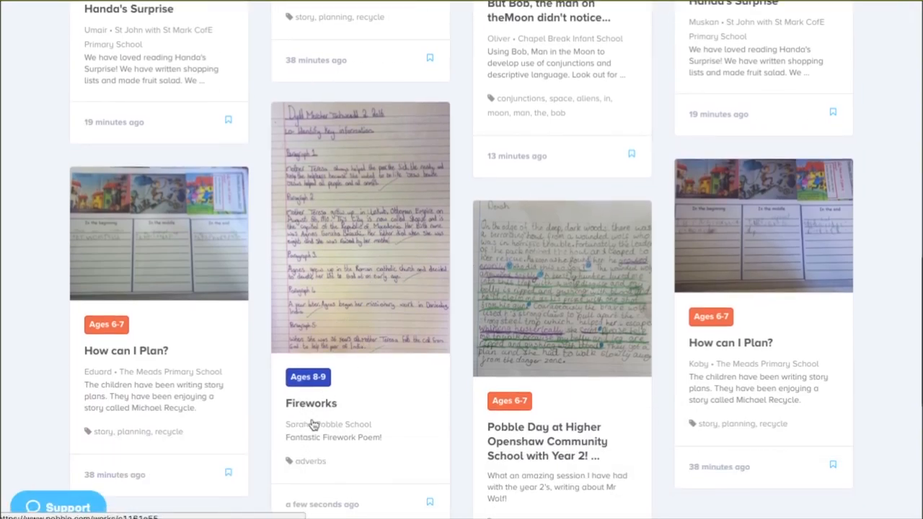